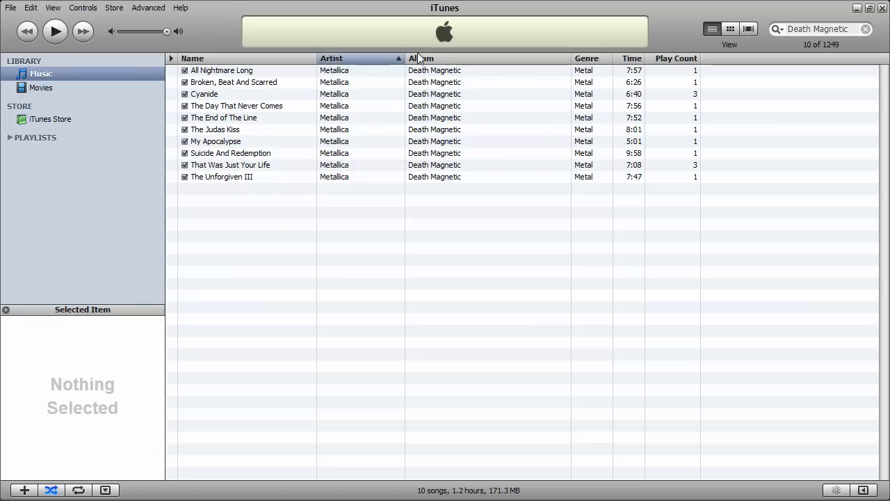
# Try Get Album Artwork on a Death Magnetic track and dismiss the store-account-required notice
pyautogui.click(221, 175)
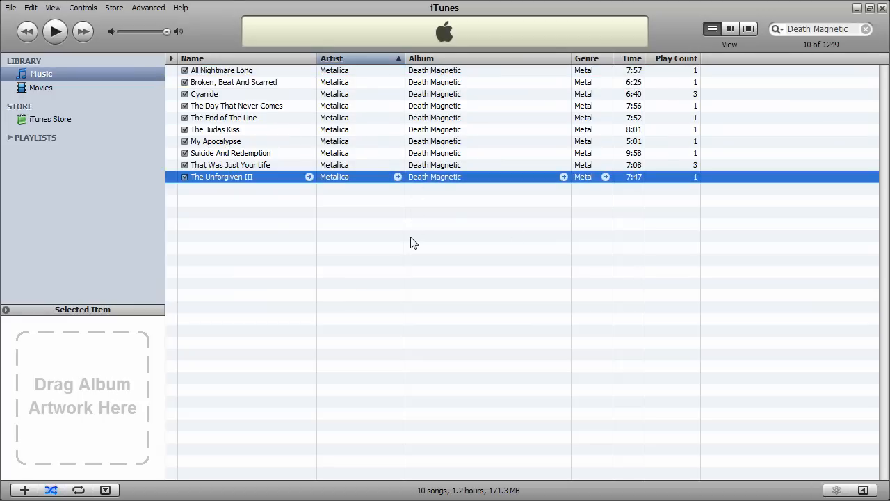
pyautogui.rightClick(434, 177)
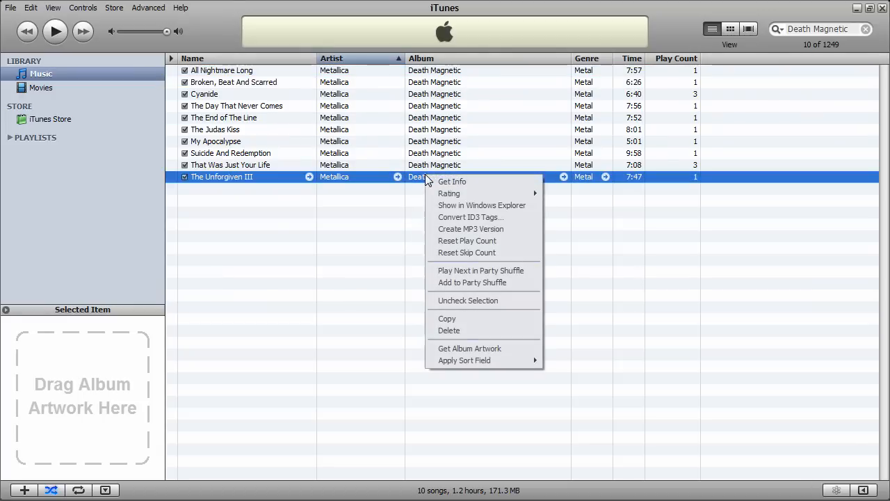
pyautogui.moveTo(470, 348)
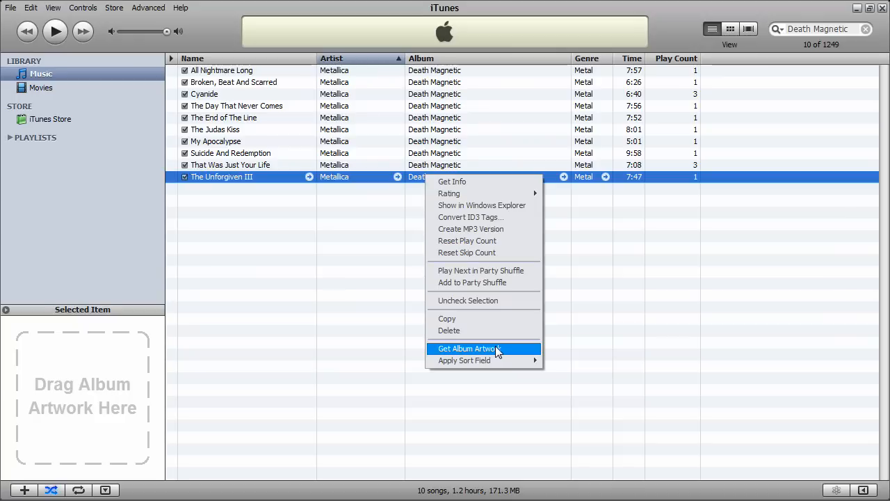
pyautogui.click(469, 348)
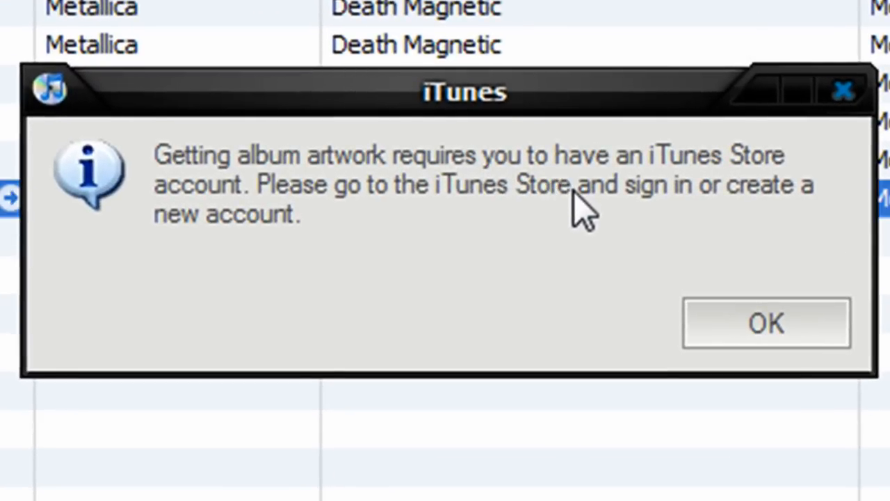
pyautogui.click(766, 323)
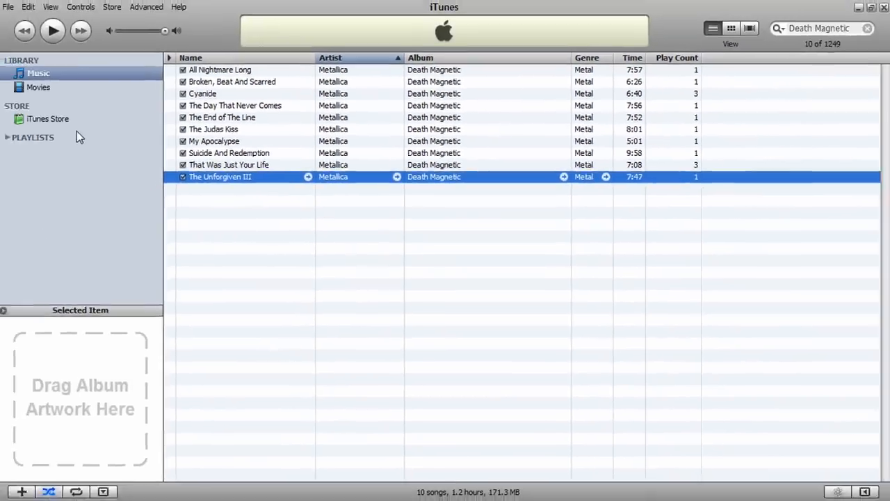
# Go to the iTunes Store, cancel the account welcome screen, and scroll to Top Free Apps
pyautogui.click(47, 118)
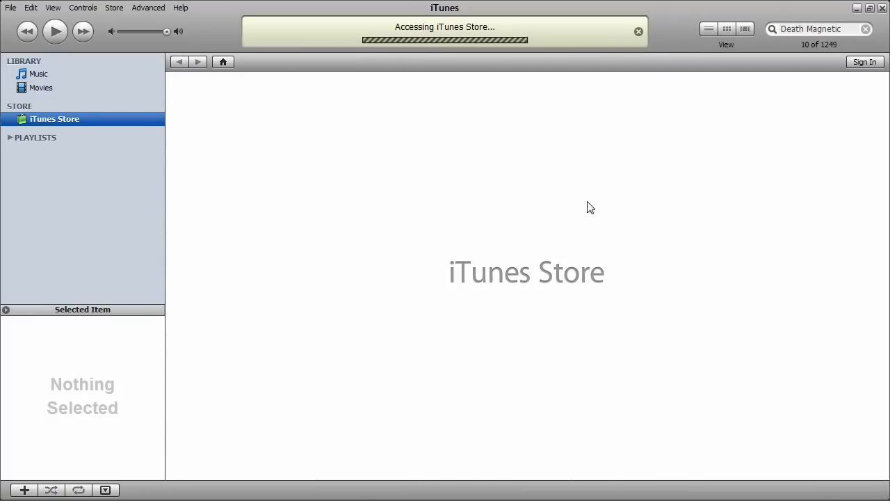
pyautogui.click(866, 61)
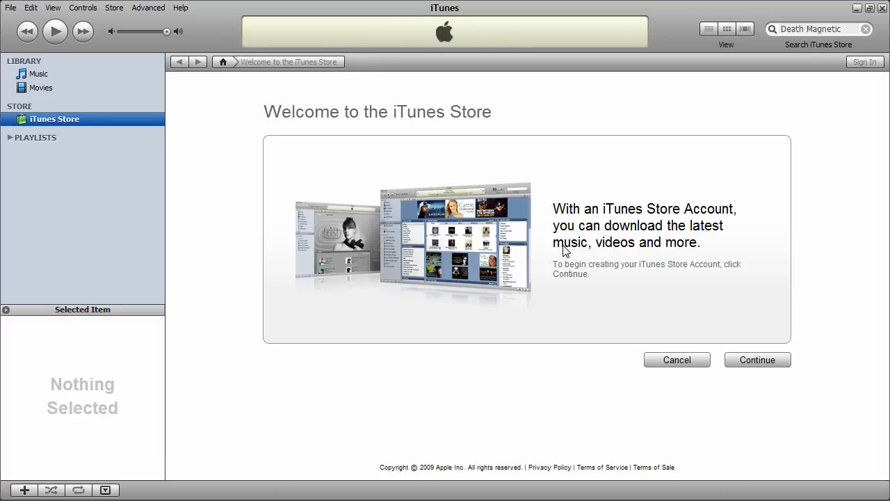
pyautogui.click(757, 359)
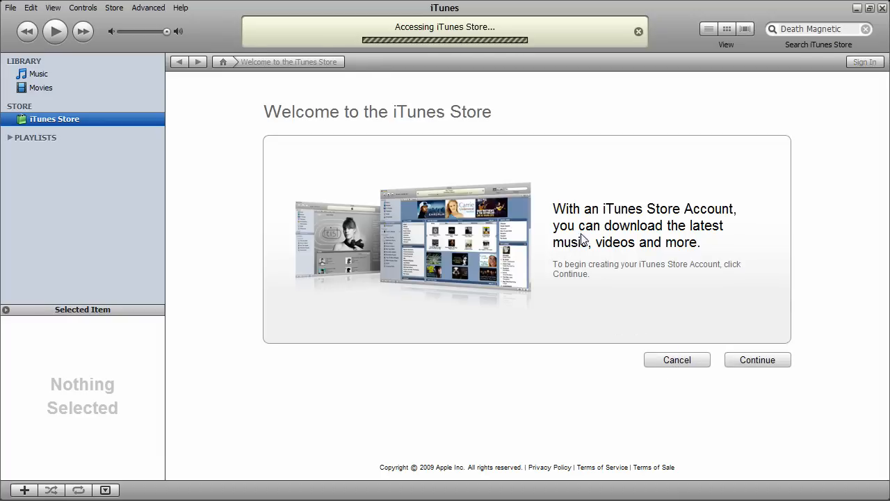
pyautogui.moveTo(578, 231)
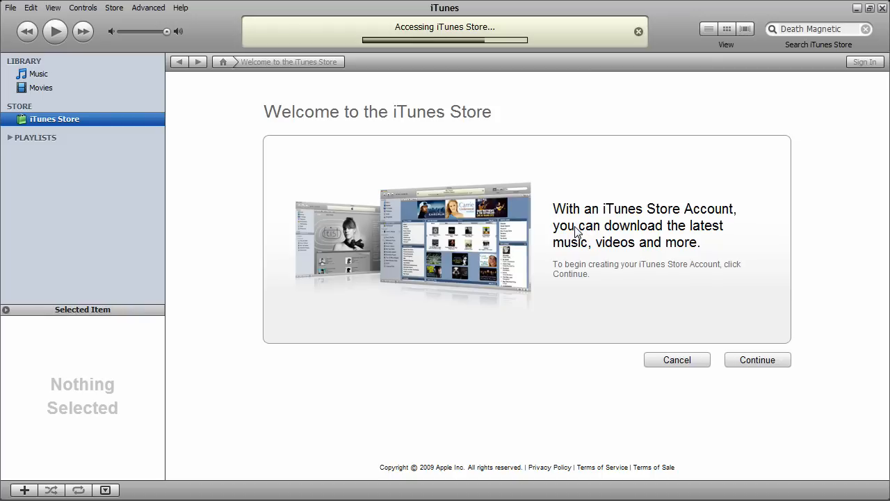
pyautogui.moveTo(668, 211)
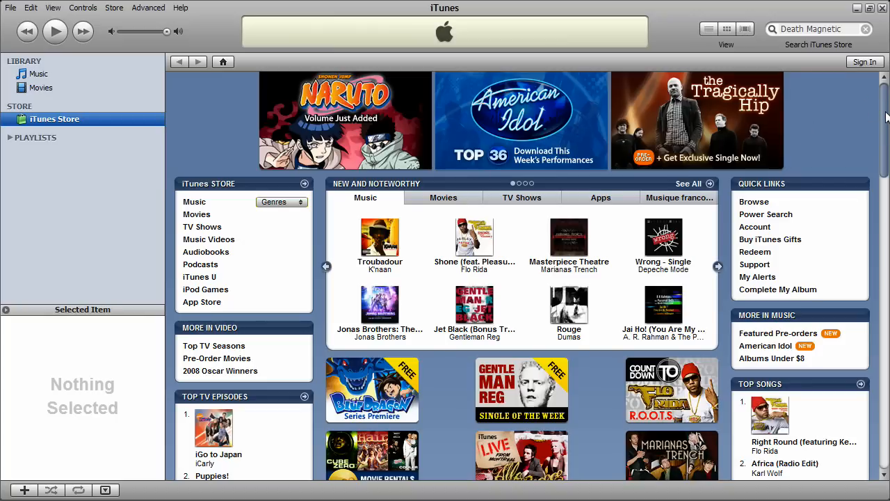
pyautogui.scroll(-3)
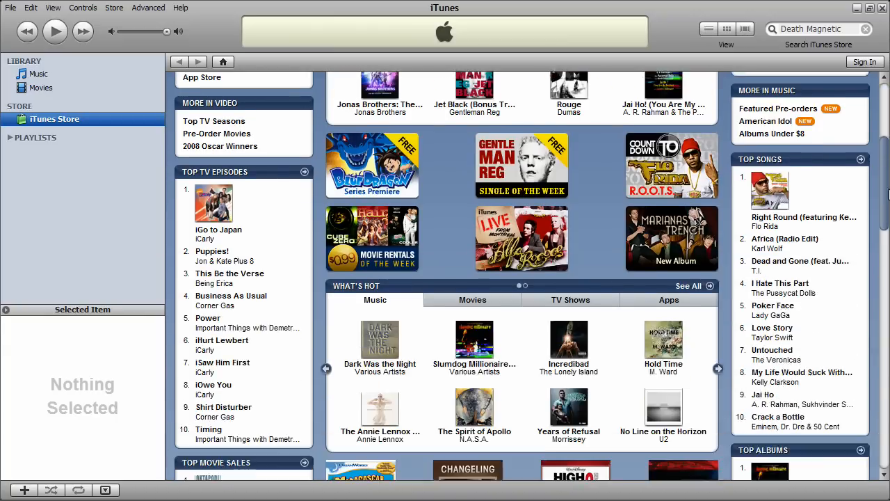
pyautogui.scroll(-3)
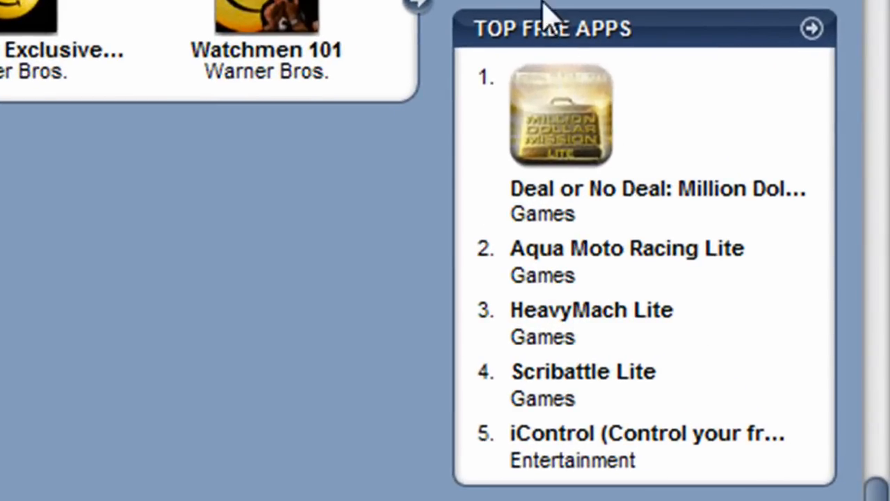
pyautogui.moveTo(448, 230)
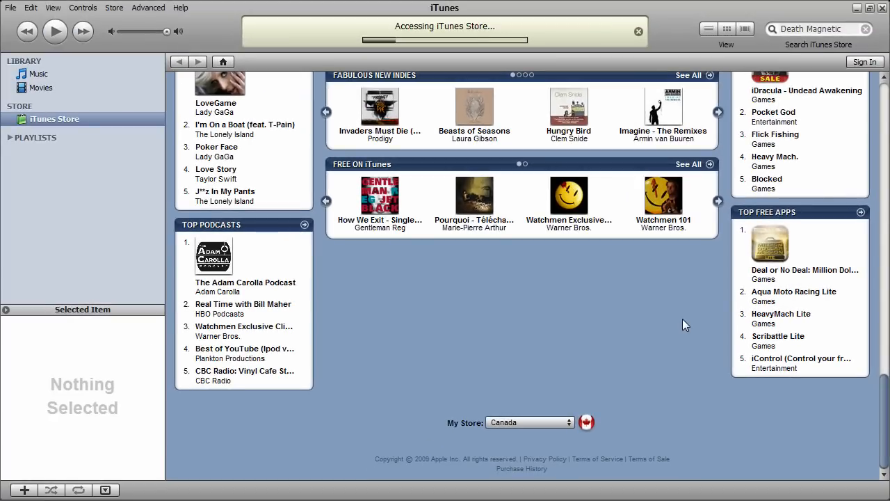
pyautogui.moveTo(768, 291)
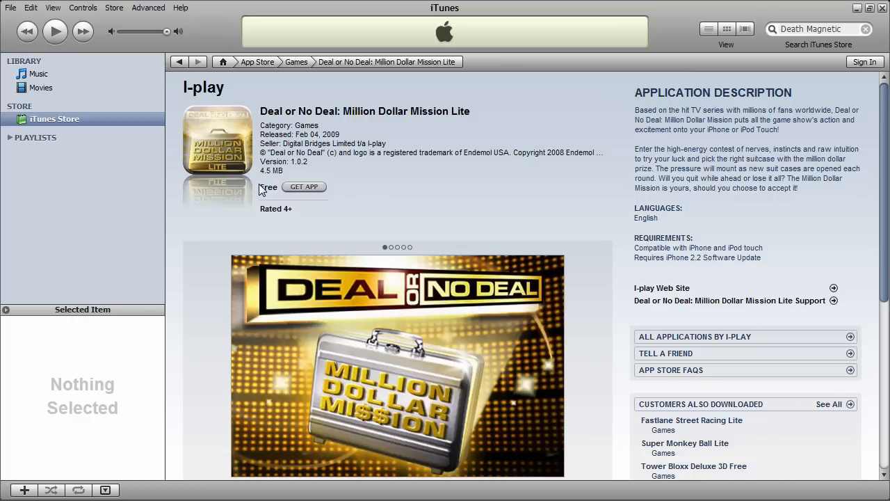
# Request the free Deal or No Deal app, start a new account and accept the iTunes terms
pyautogui.click(304, 187)
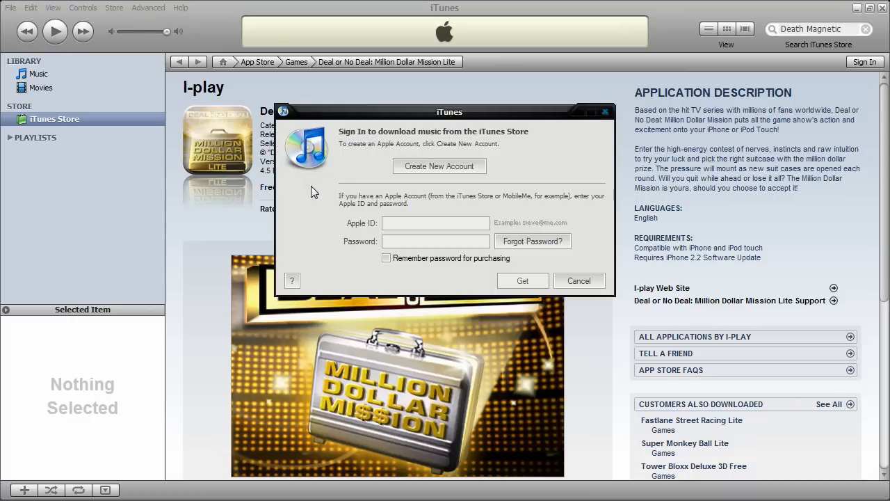
pyautogui.moveTo(438, 183)
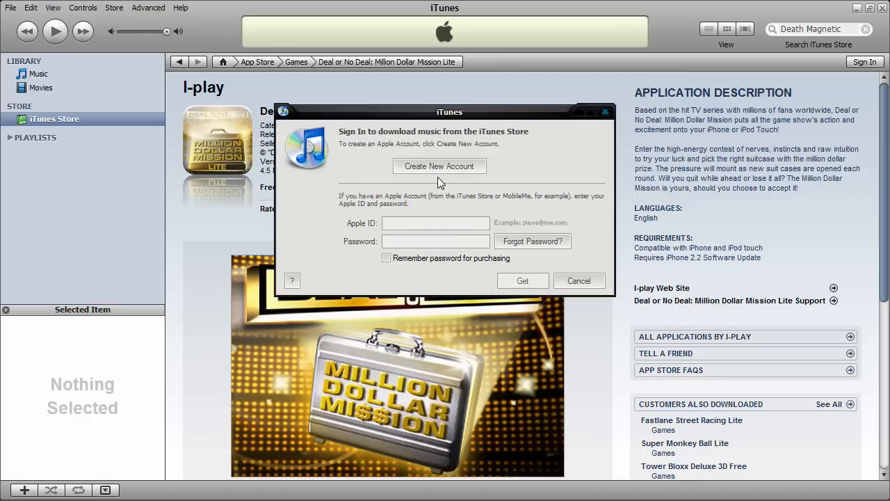
pyautogui.click(439, 166)
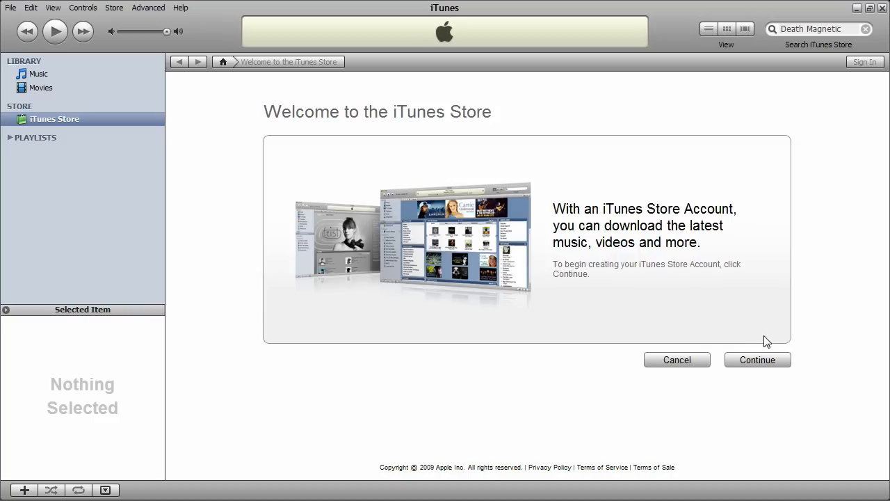
pyautogui.click(757, 359)
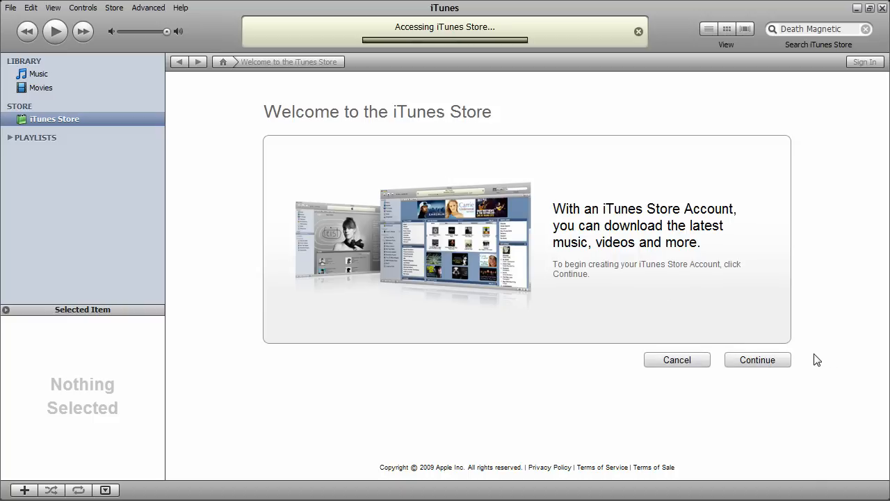
pyautogui.click(756, 358)
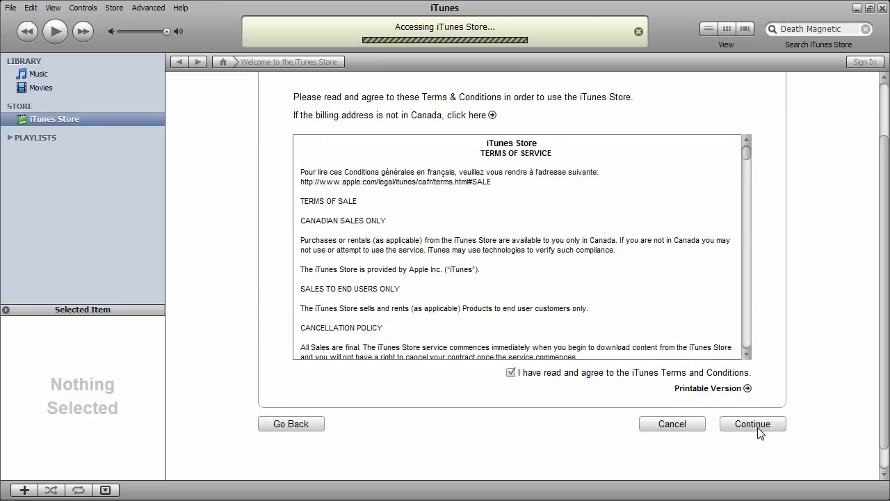
pyautogui.click(751, 423)
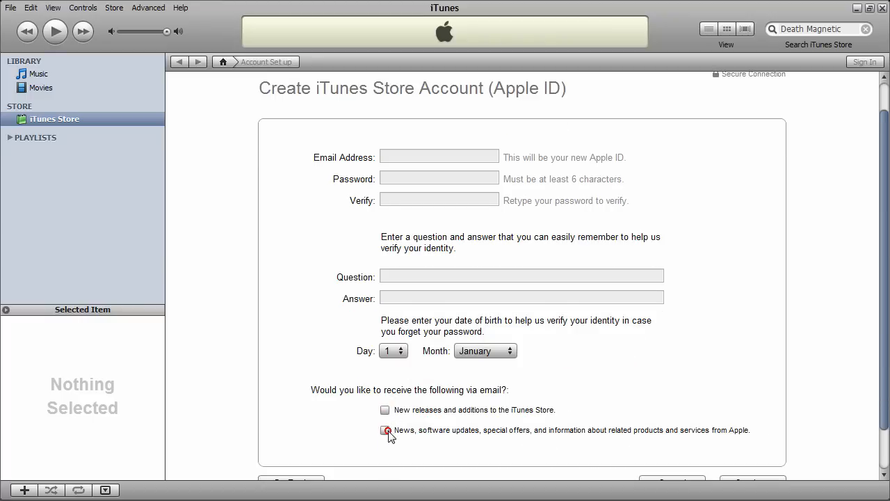
# Decline the Apple news emails and submit the Apple ID details to reach the payment page
pyautogui.click(386, 430)
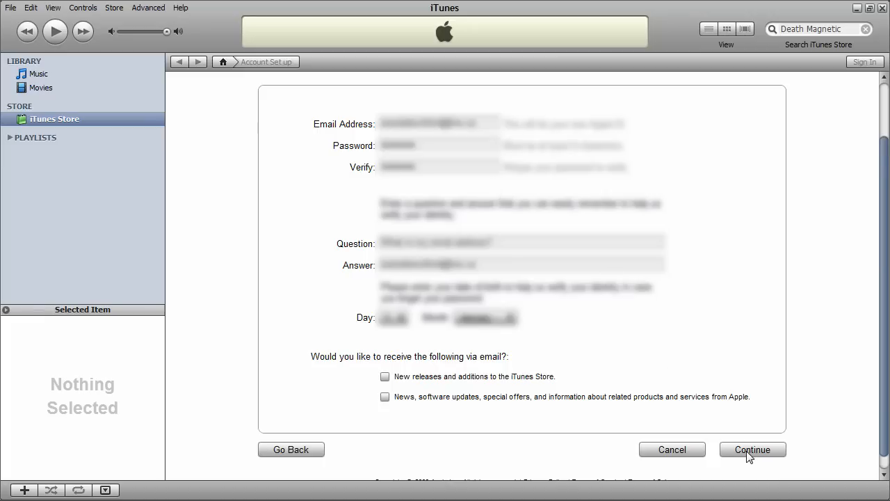
pyautogui.click(752, 449)
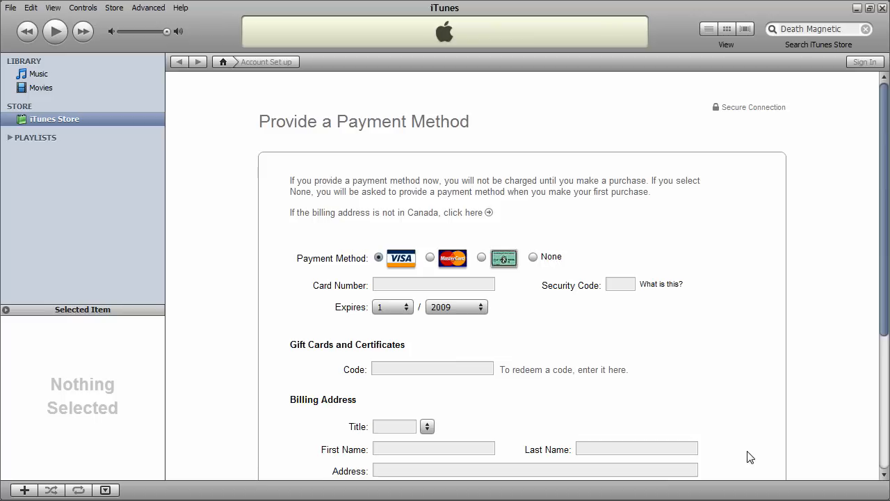
# Choose None as payment method and submit the address details for the account
pyautogui.scroll(-3)
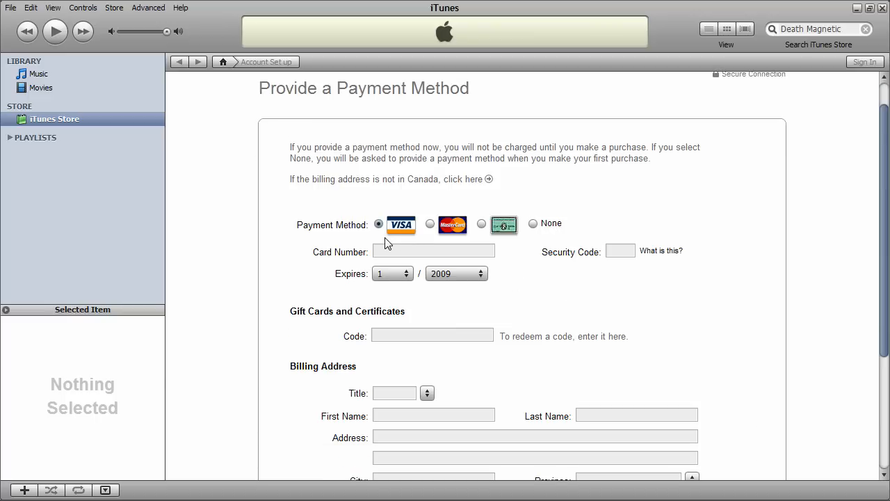
pyautogui.moveTo(535, 230)
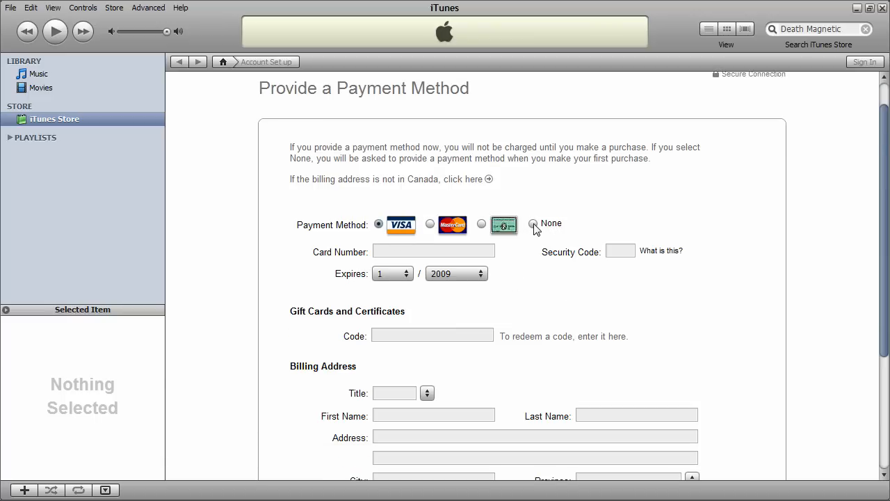
pyautogui.click(533, 222)
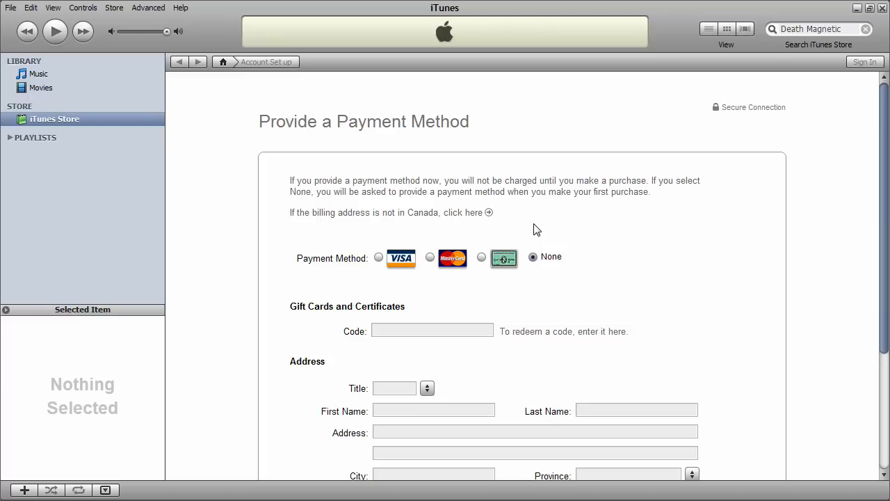
pyautogui.scroll(-3)
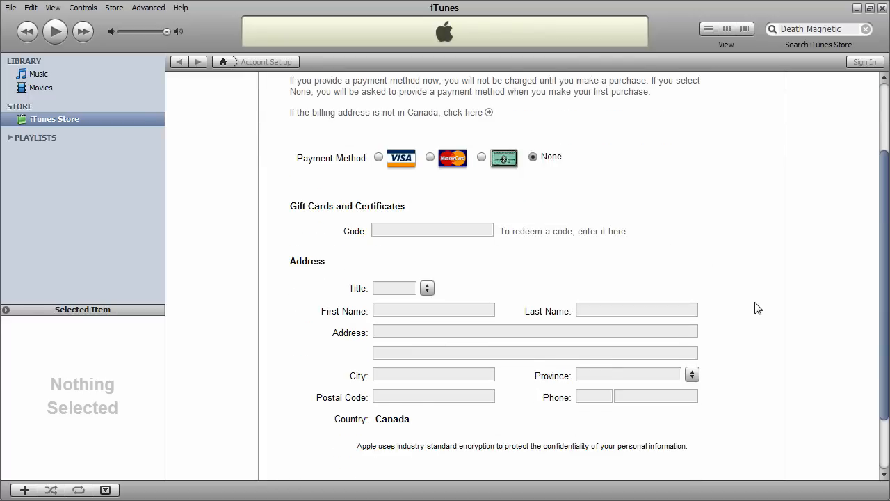
pyautogui.moveTo(382, 210)
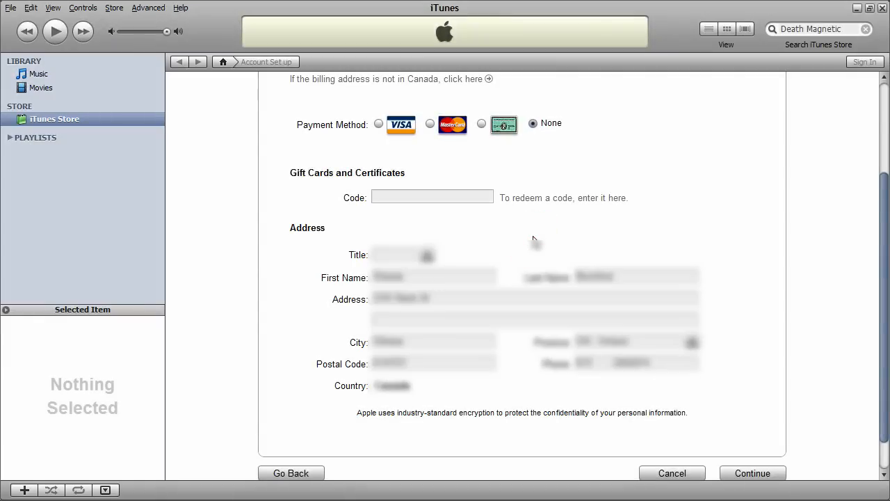
pyautogui.moveTo(743, 411)
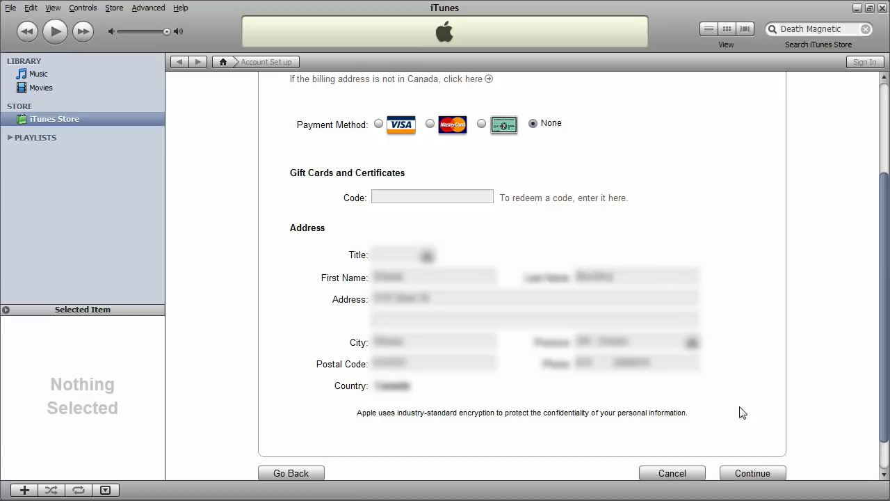
pyautogui.moveTo(752, 473)
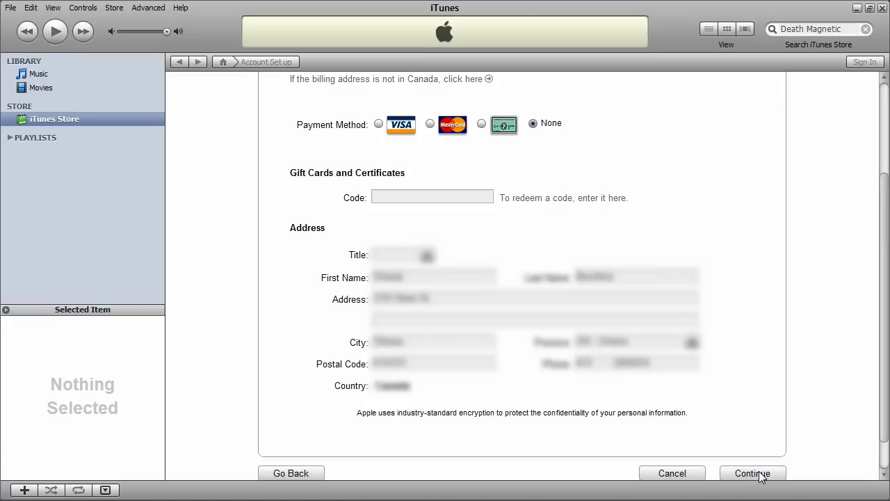
pyautogui.click(751, 473)
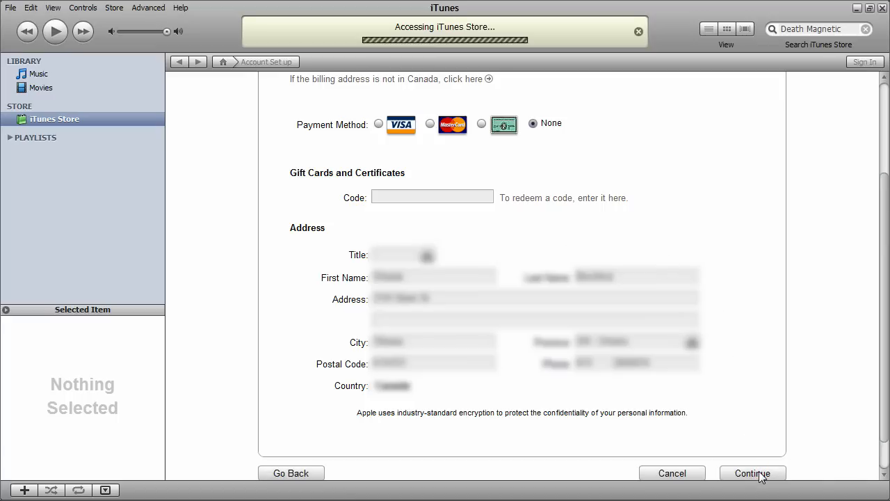
pyautogui.click(753, 473)
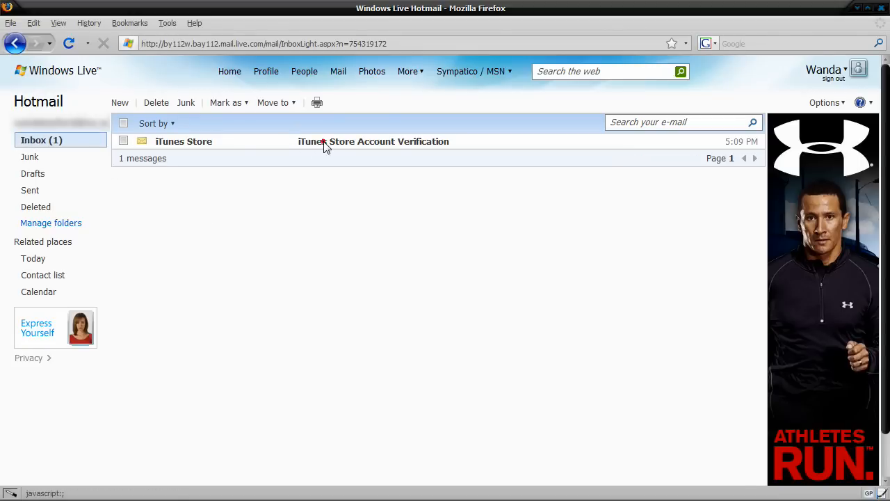
# Read the iTunes Store Account Verification email in Hotmail and follow its link
pyautogui.click(374, 142)
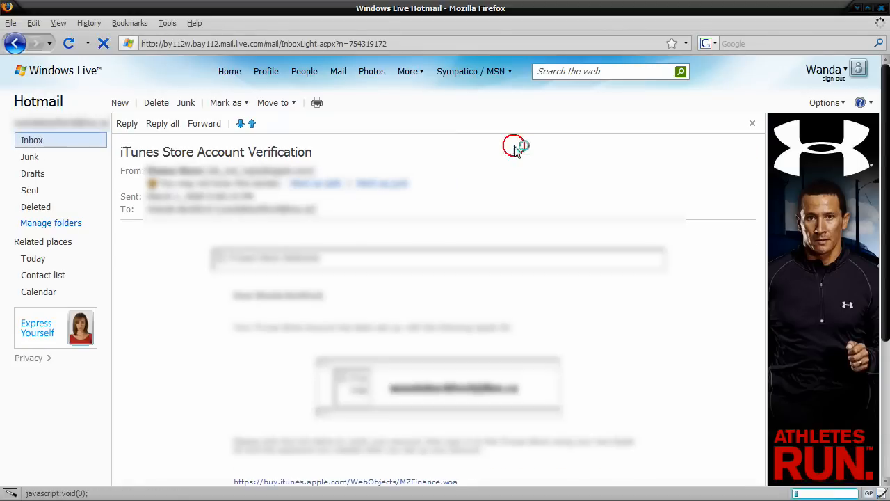
pyautogui.click(751, 123)
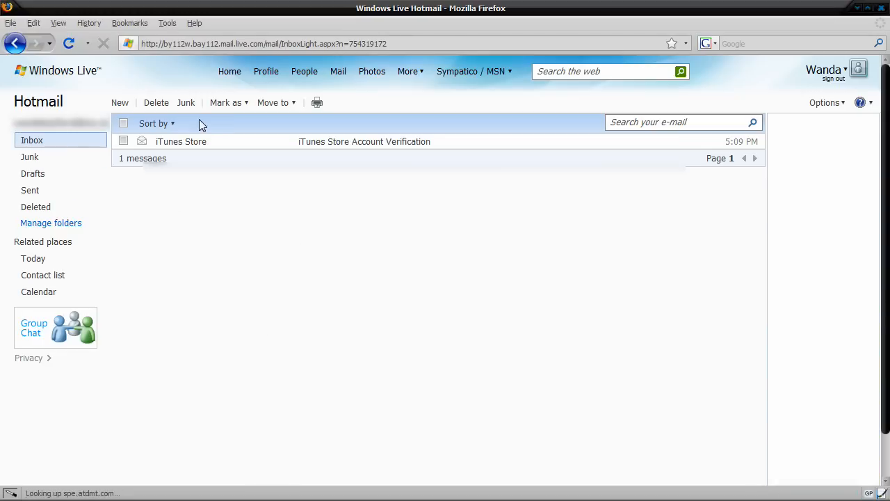
pyautogui.click(364, 142)
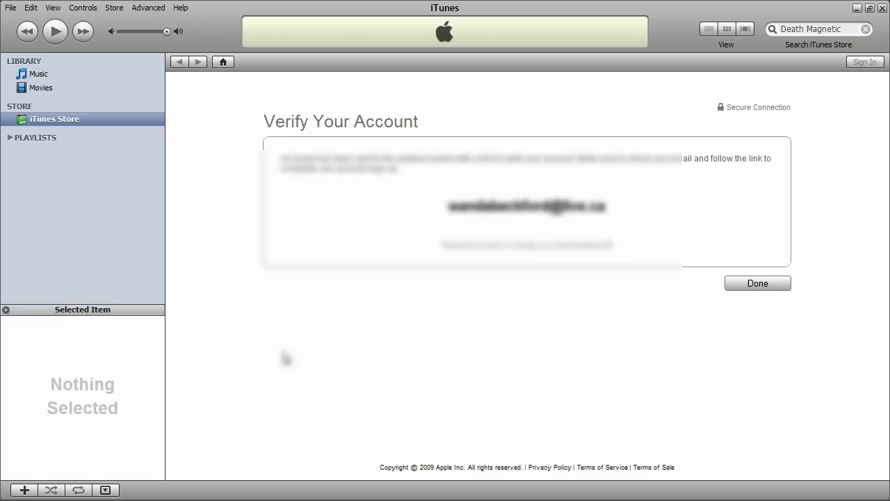
# Sign in with the password to finish account creation and dismiss the Congratulations page
pyautogui.click(756, 284)
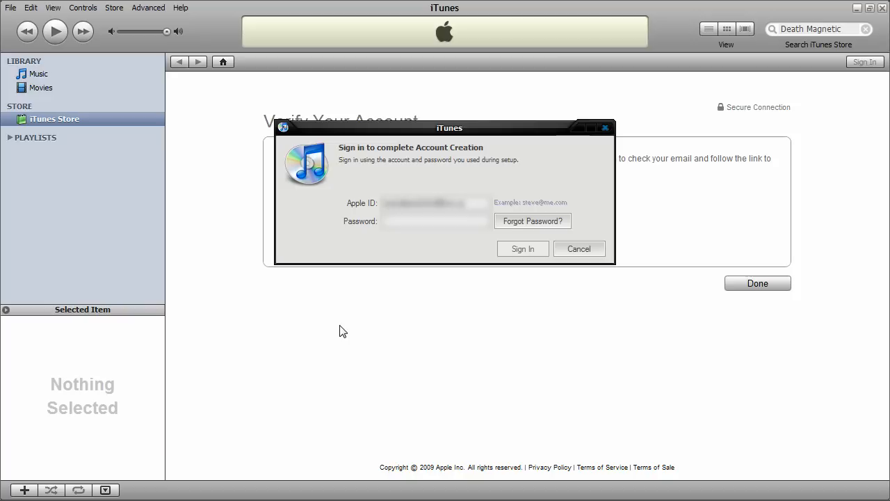
pyautogui.write('password')
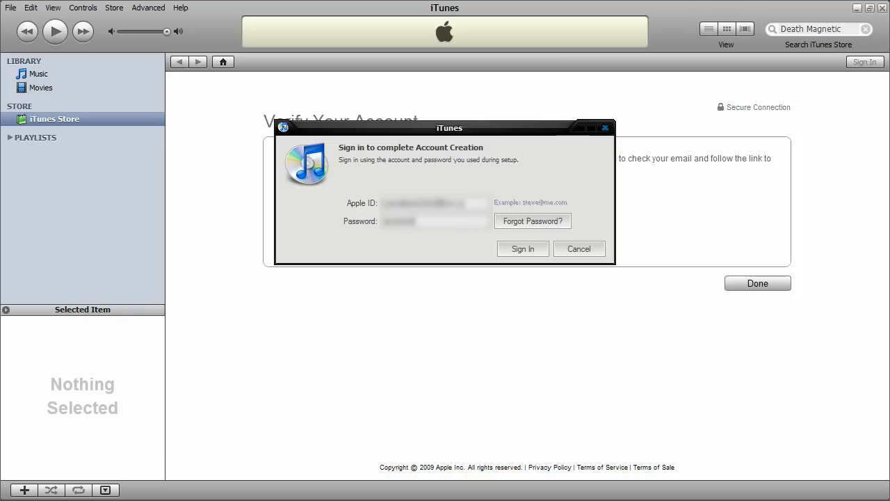
pyautogui.click(523, 248)
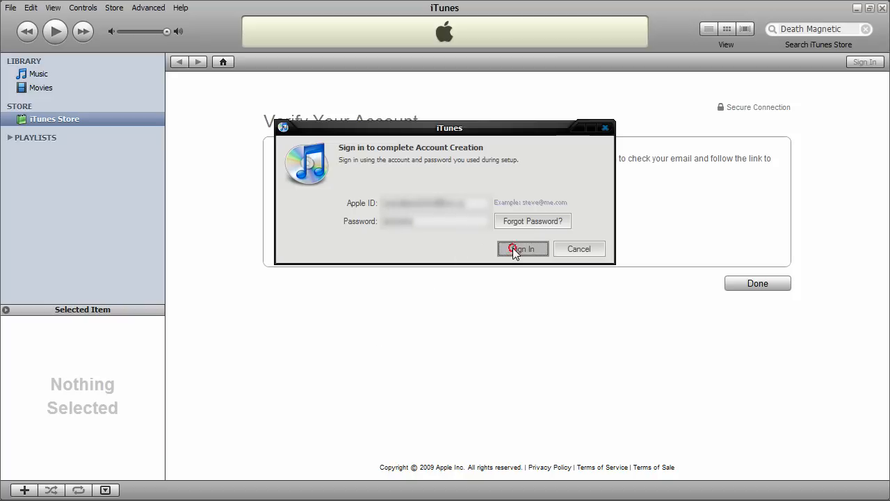
pyautogui.click(523, 248)
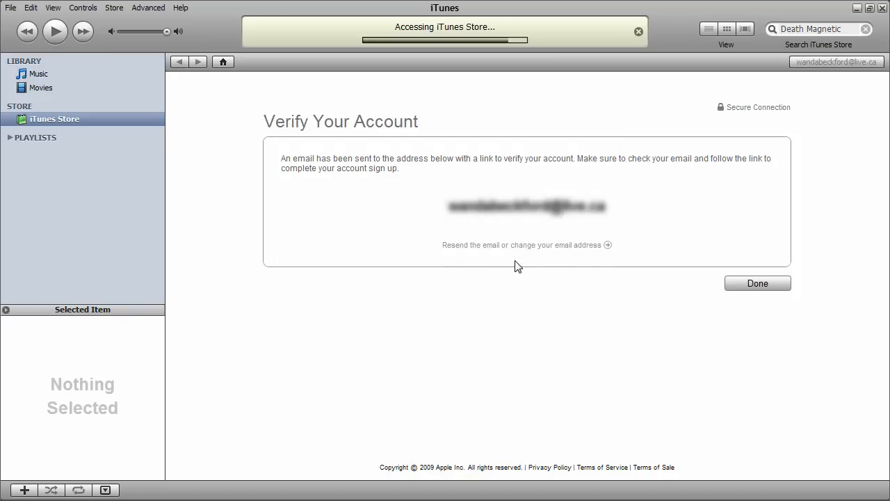
pyautogui.click(757, 284)
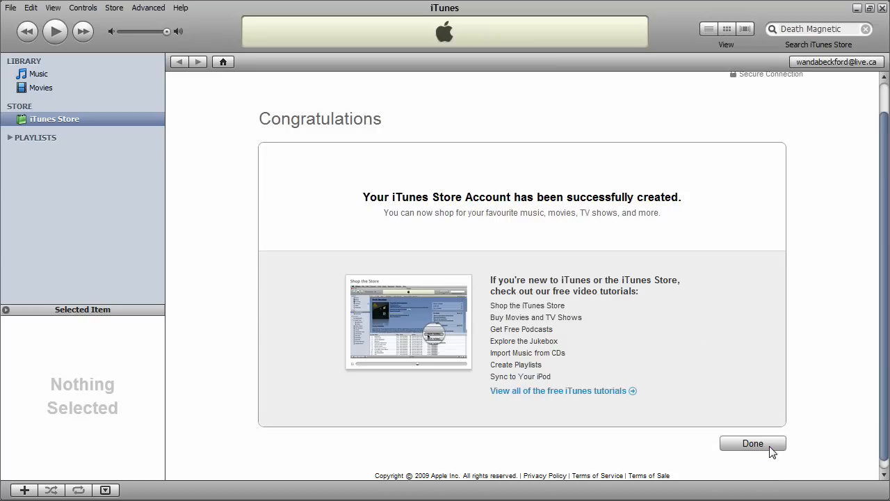
pyautogui.click(752, 443)
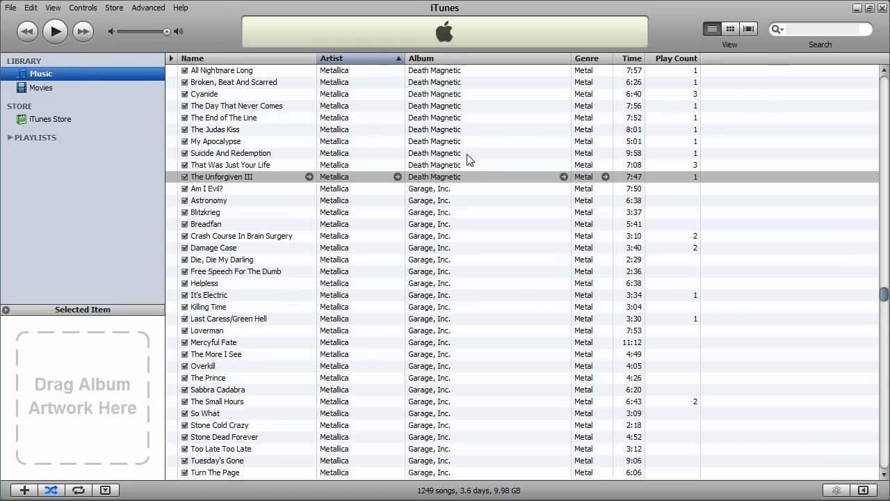
# Fetch album artwork for All Nightmare Long via Get Album Artwork
pyautogui.click(223, 69)
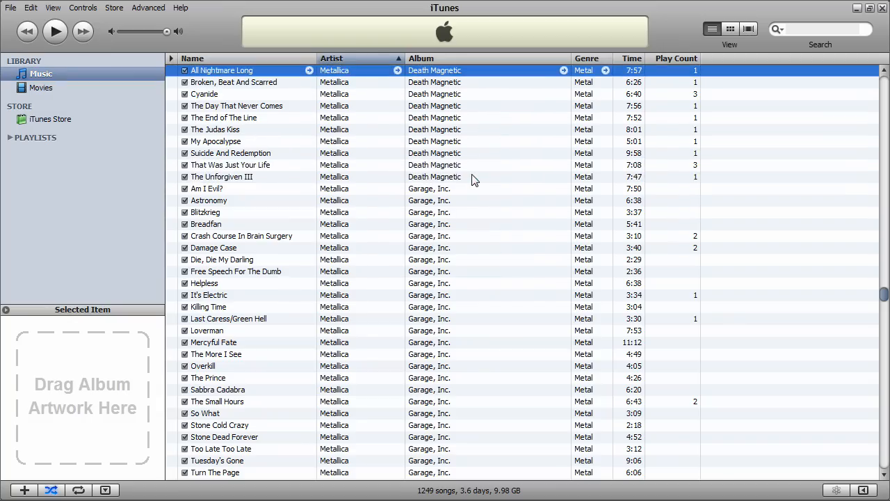
pyautogui.rightClick(476, 69)
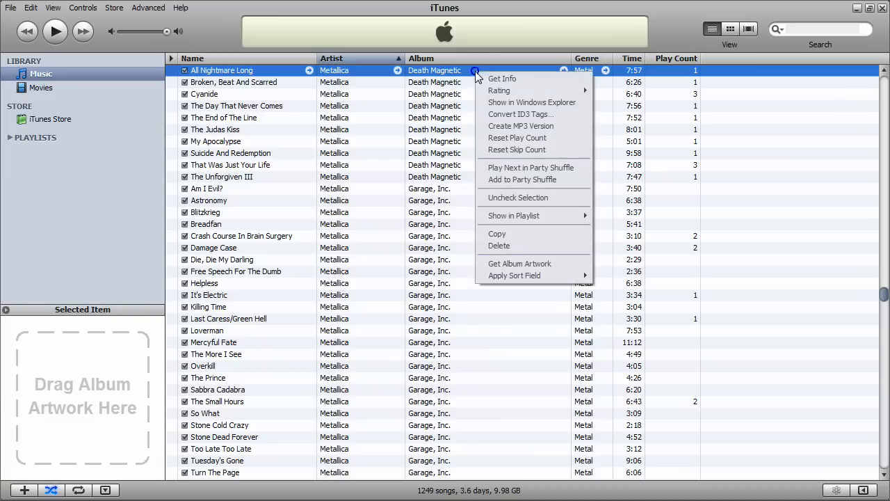
pyautogui.moveTo(520, 263)
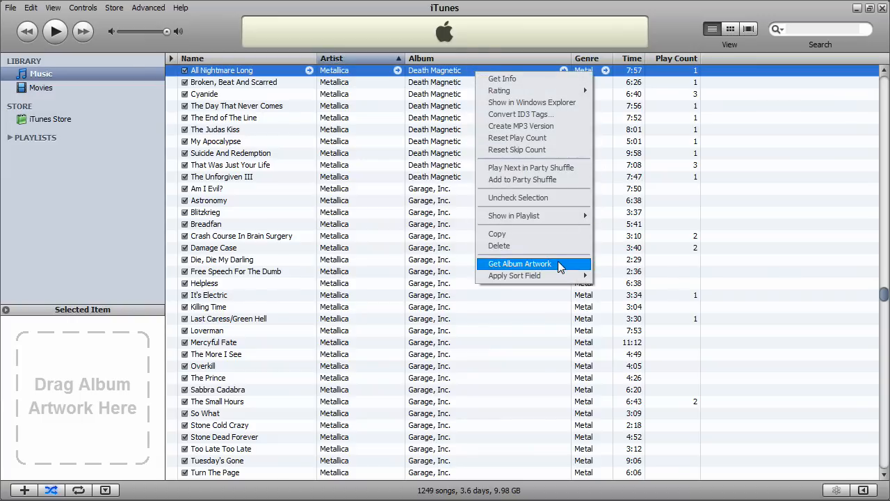
pyautogui.click(521, 263)
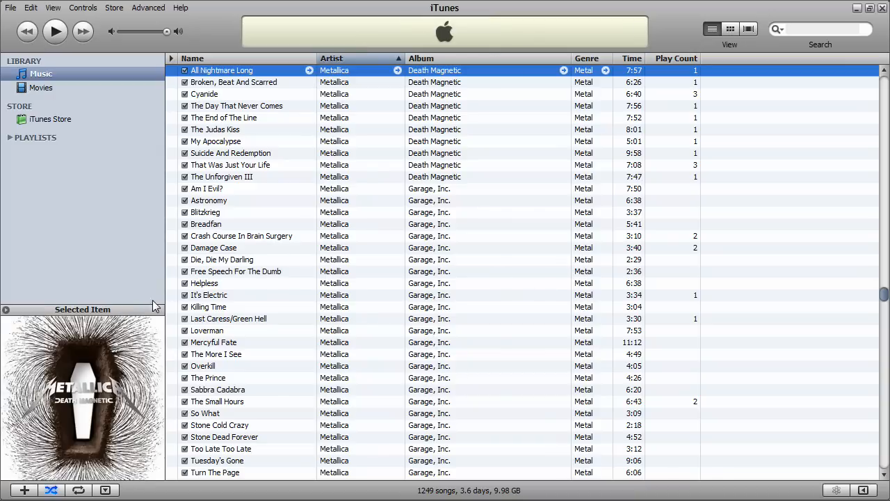
# Check the Death Magnetic cover on other tracks, viewing it enlarged and closing it
pyautogui.click(221, 177)
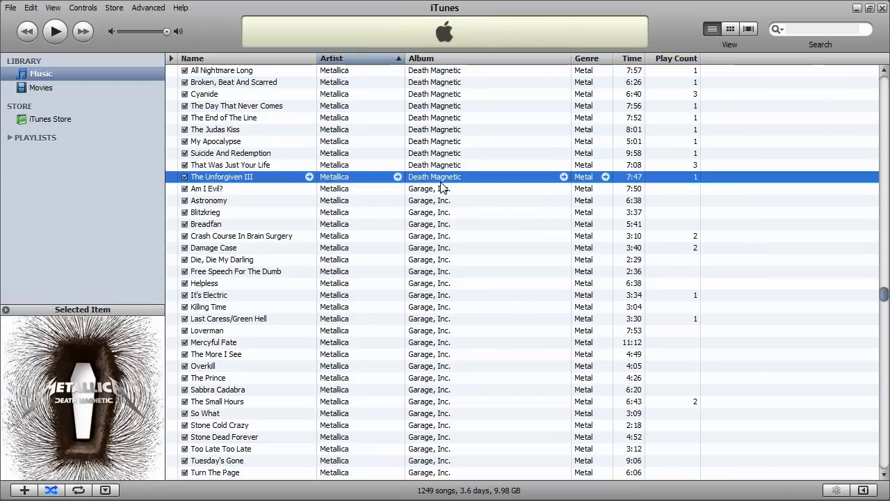
pyautogui.click(223, 117)
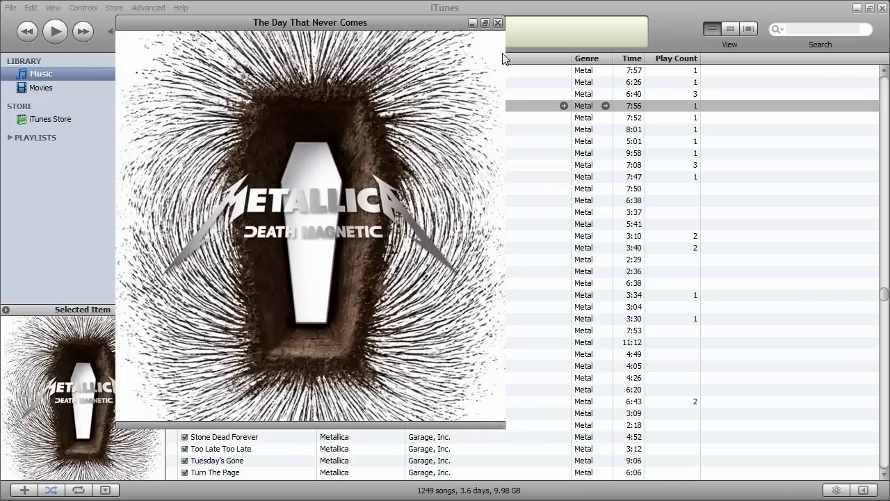
pyautogui.click(498, 23)
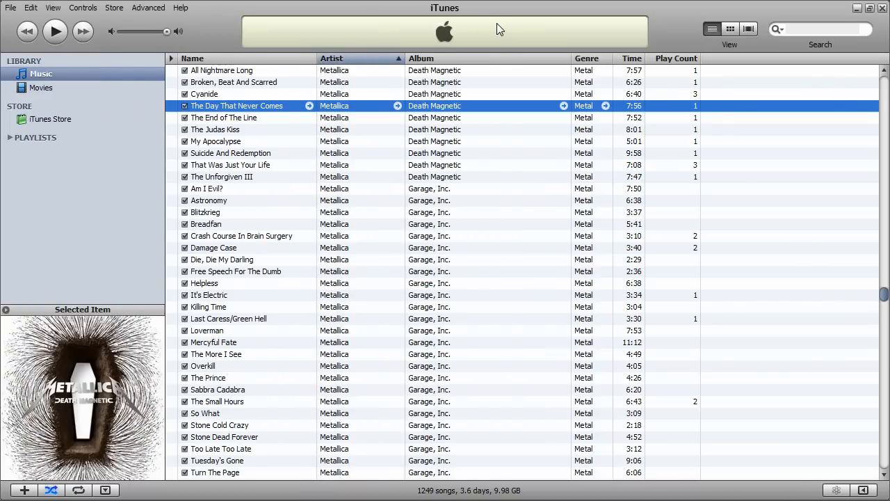